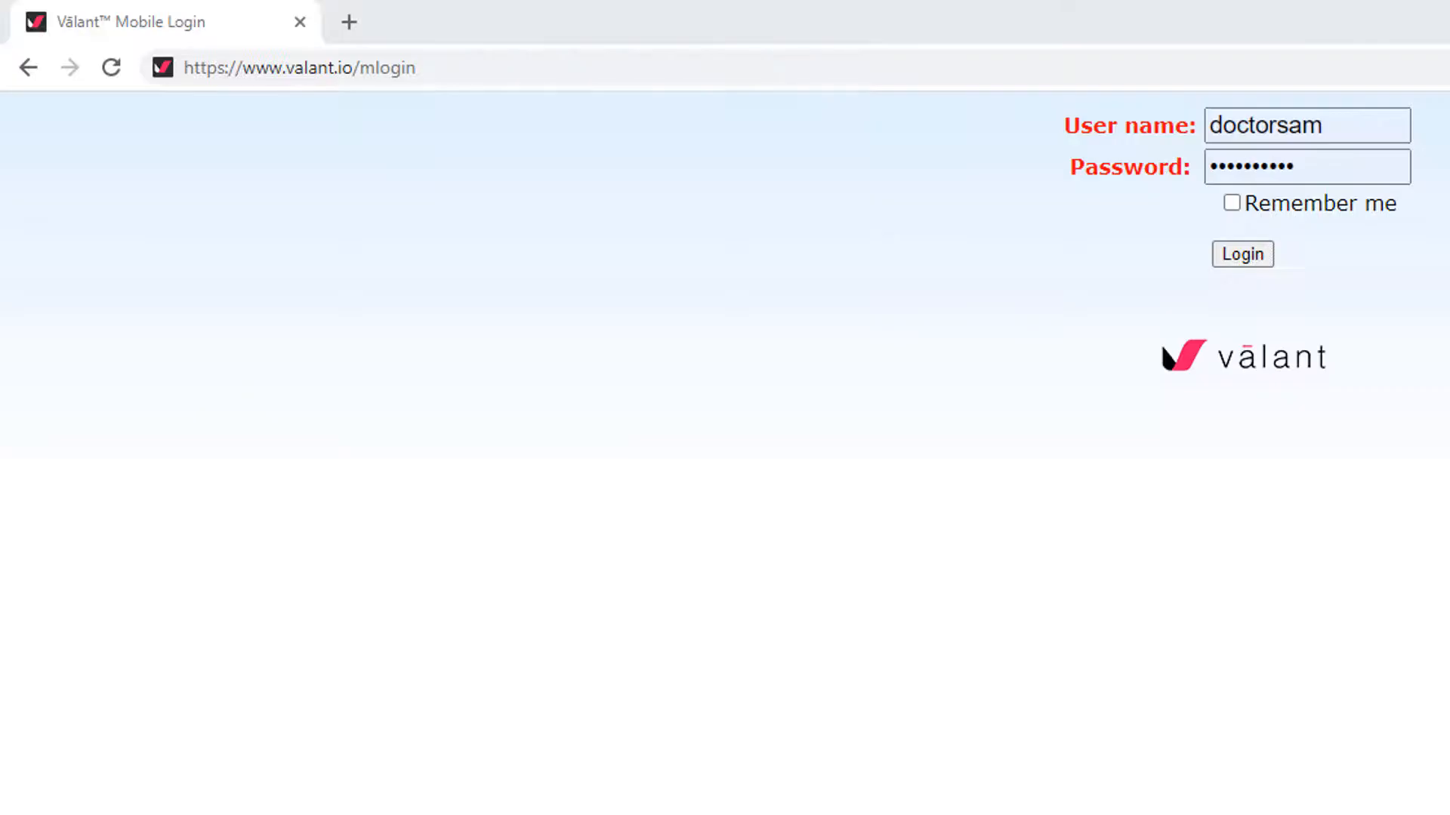
Sign in to the Valant mobile portal with the already-entered credentials.
left_click(1241, 253)
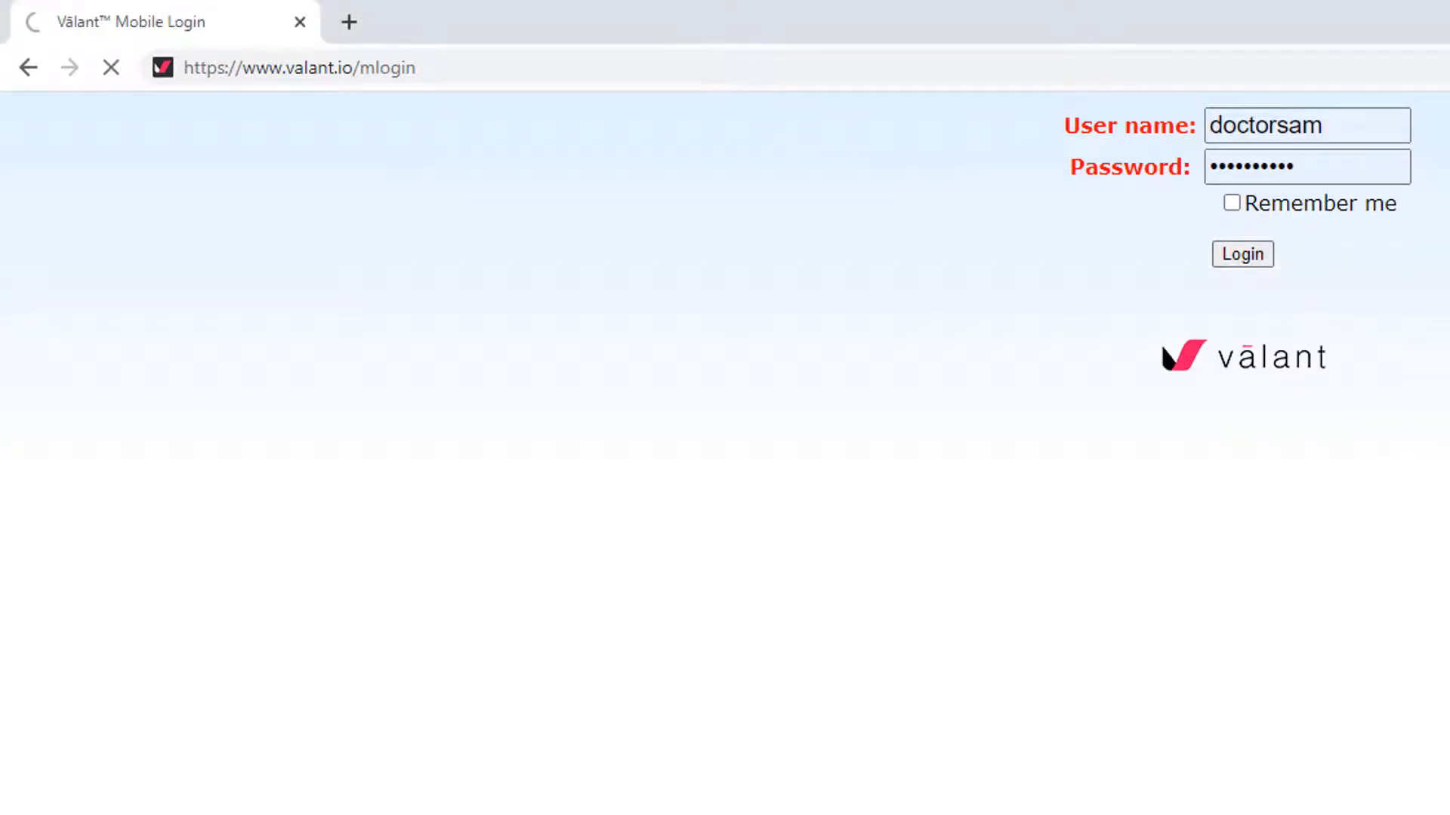
left_click(1241, 254)
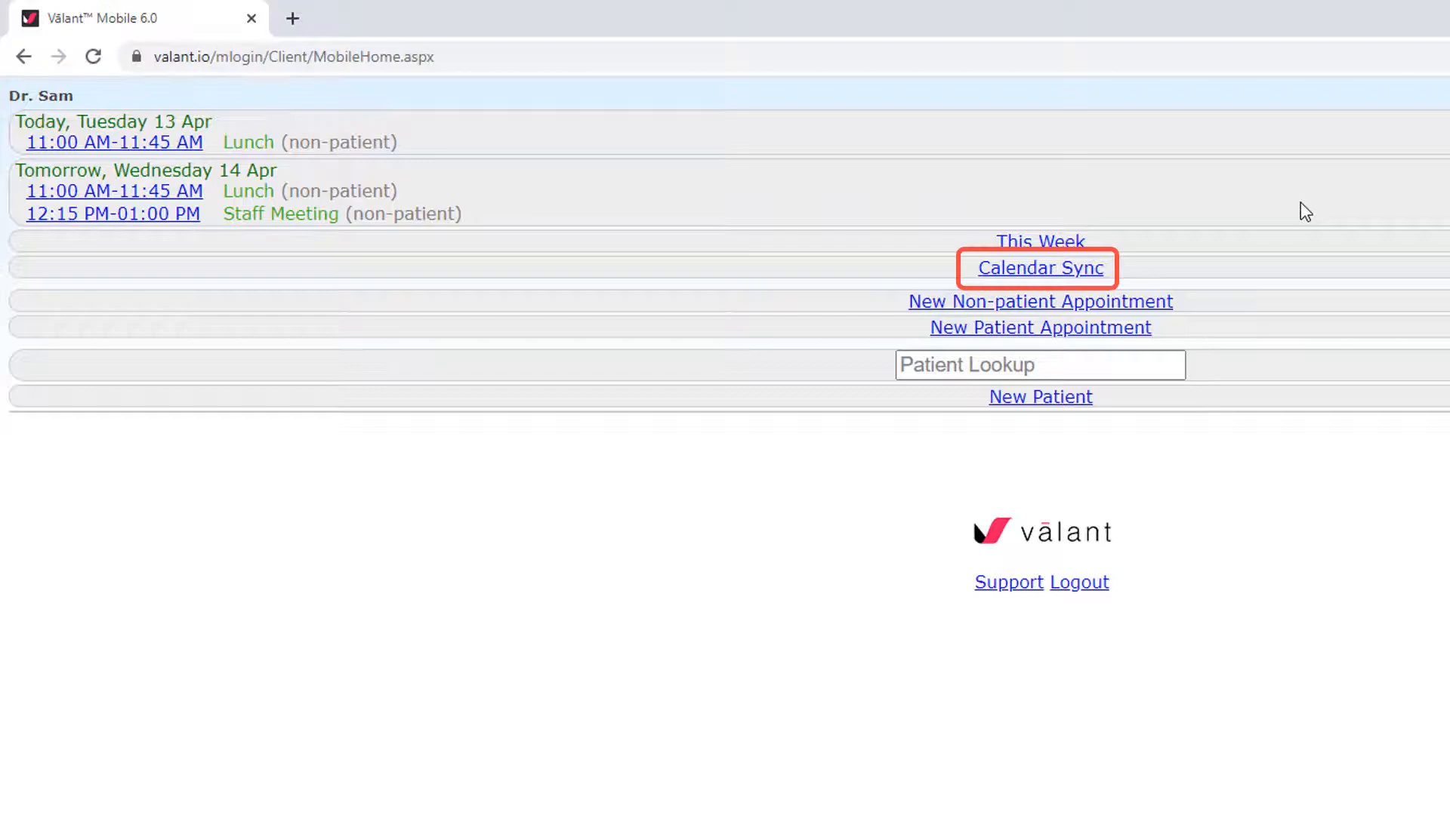
Start Calendar Sync from the mobile home page so Google Calendar offers Valant Calendar.
left_click(1038, 269)
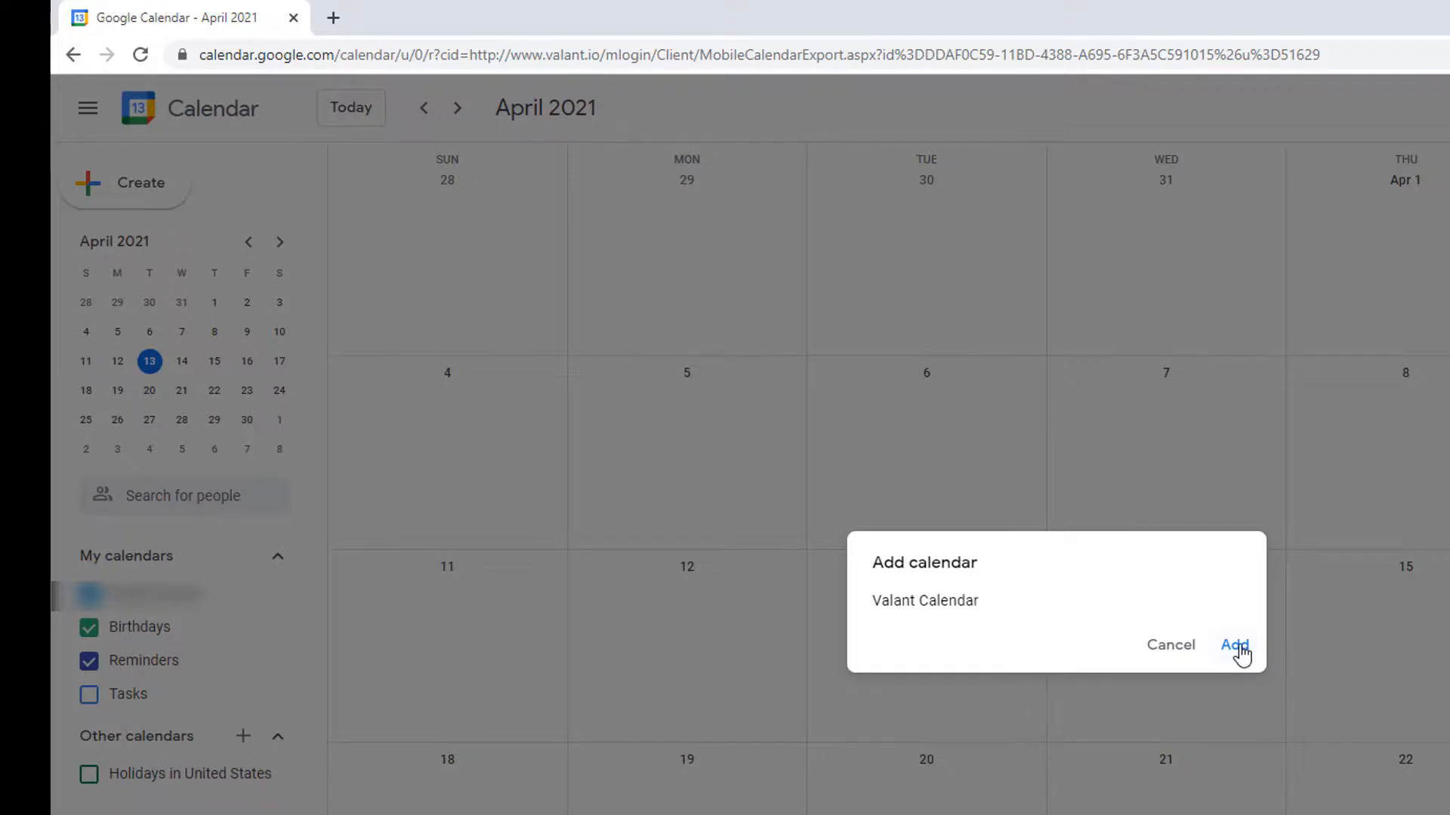
Add Valant Calendar to Google Calendar under Other calendars.
left_click(1233, 645)
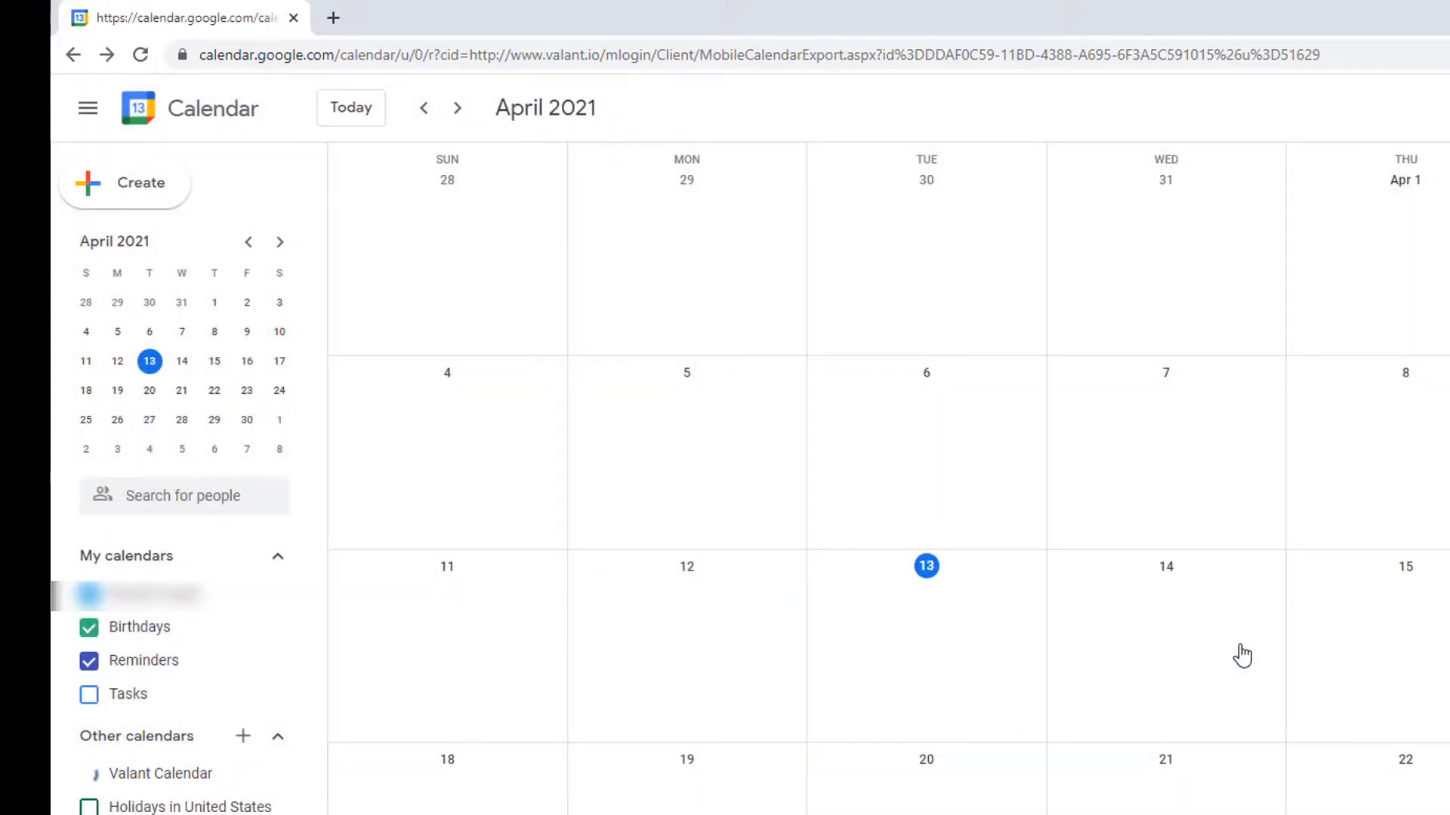